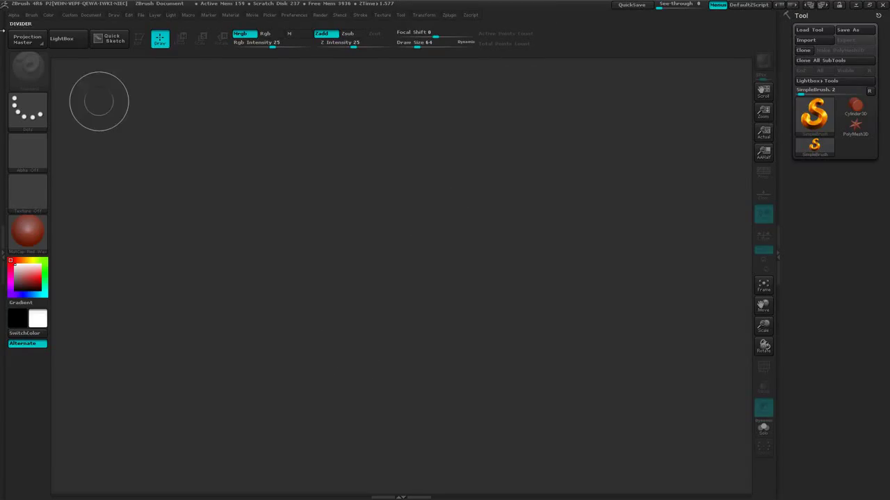
mouse_move(359, 284)
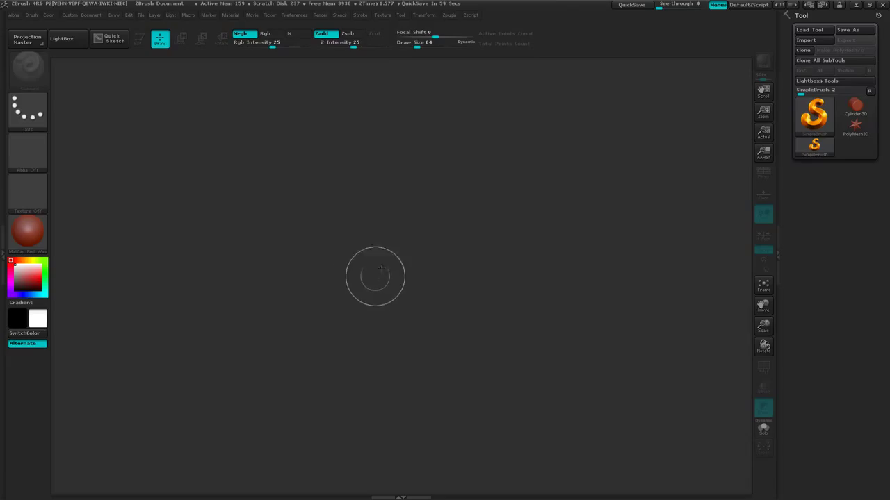
mouse_move(364, 274)
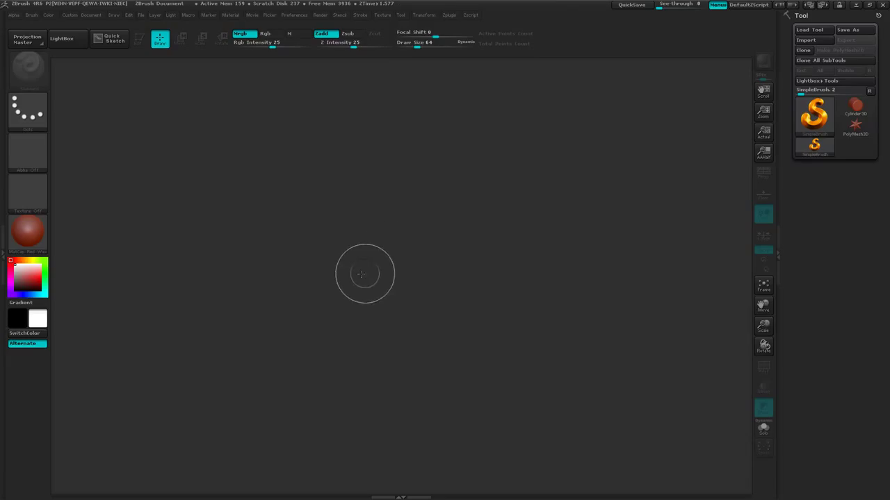
mouse_move(360, 261)
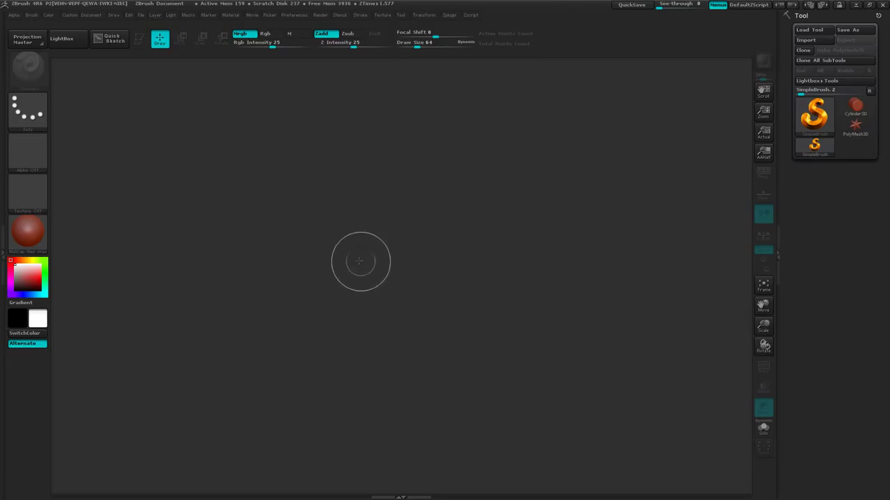
mouse_move(337, 256)
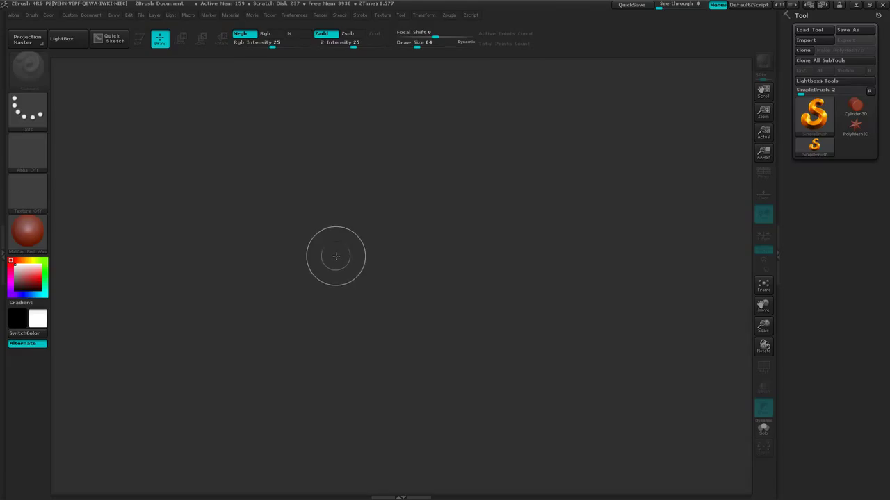
mouse_move(408, 271)
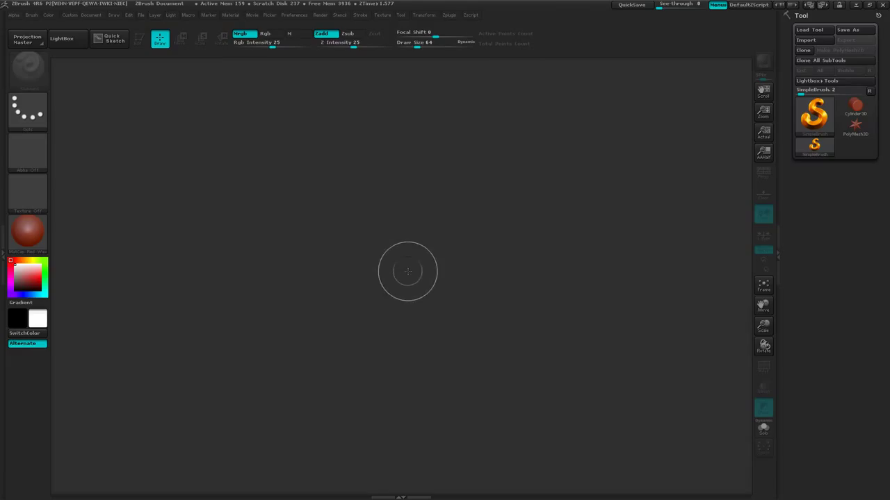
mouse_move(414, 275)
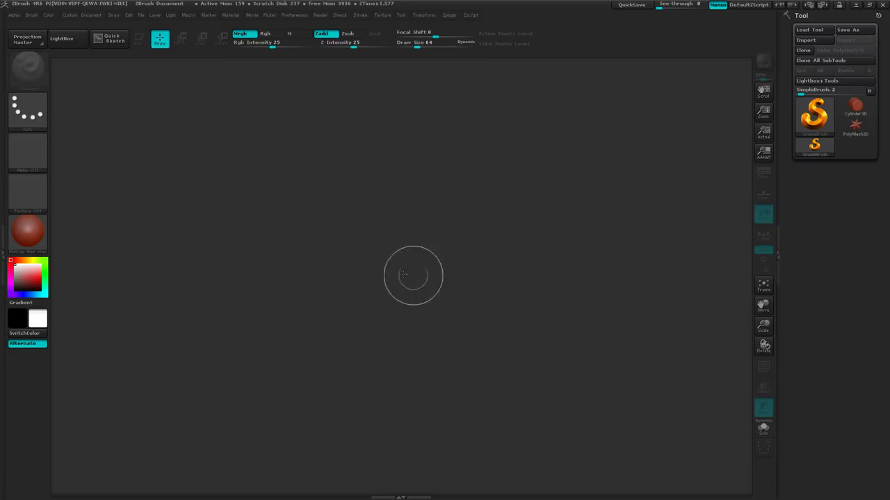
mouse_move(679, 90)
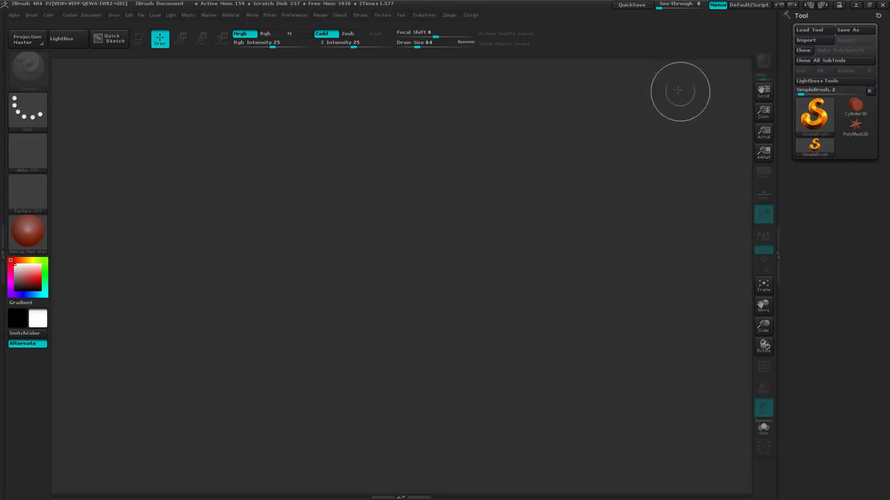
Step: Draw a Plane3D onto the canvas as the starting model
click(813, 117)
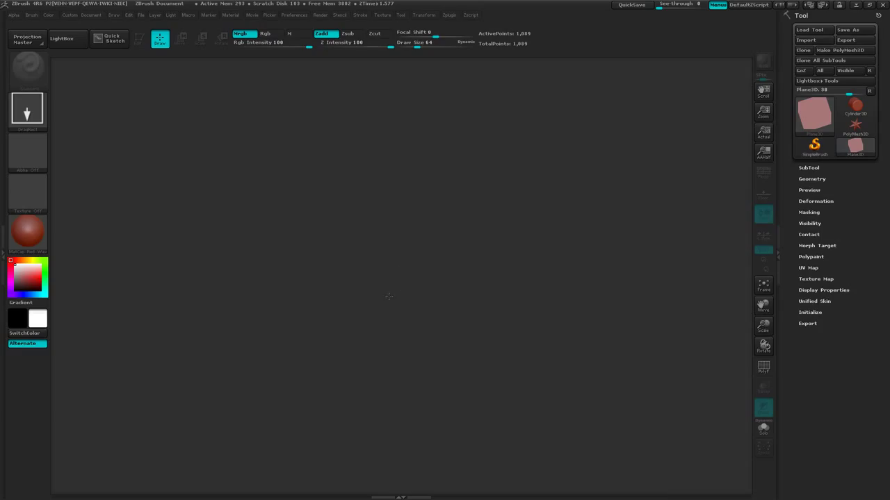
drag(389, 292, 390, 292)
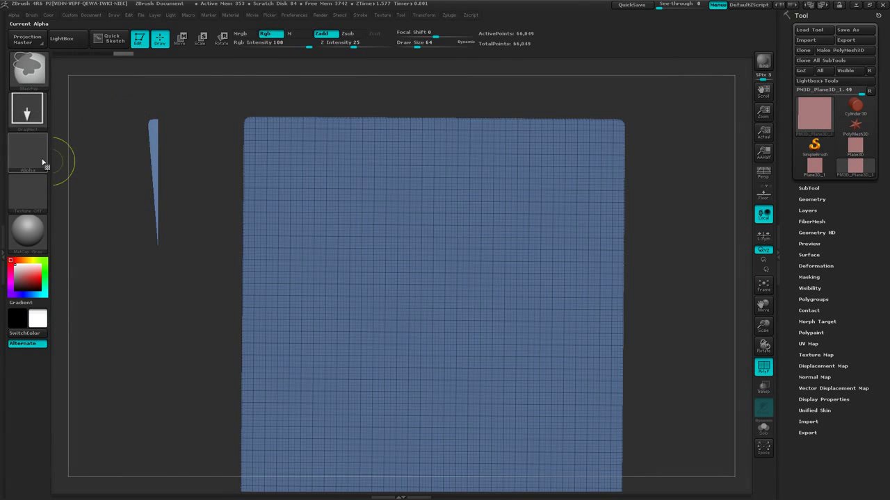
Step: Import black-denim-fabric-texture-alpha.psd from the spotlight folder as the current alpha
click(28, 153)
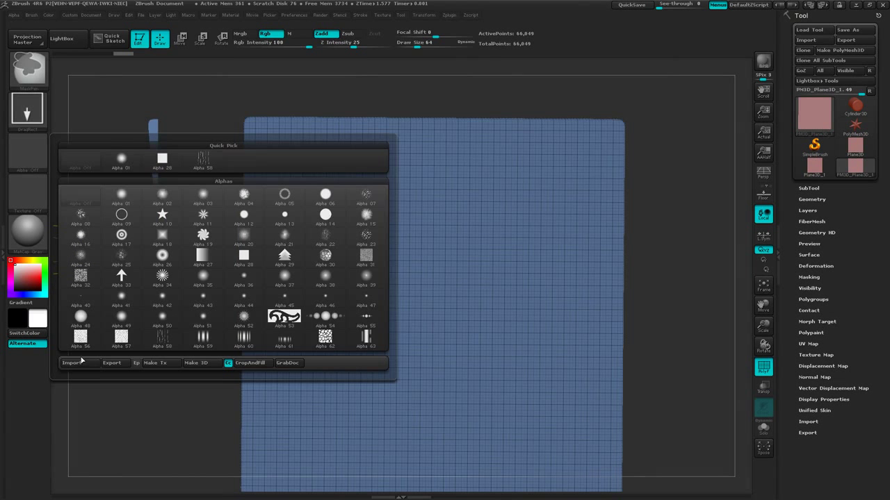
click(72, 363)
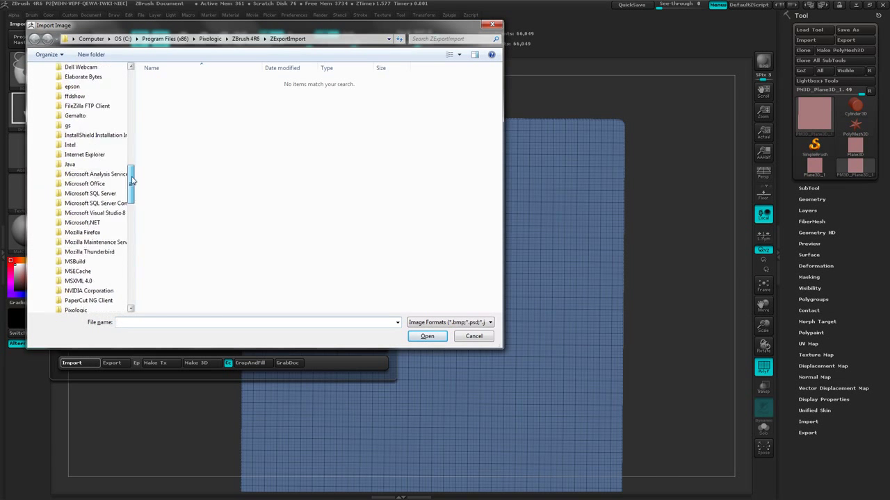
scroll(down, 3)
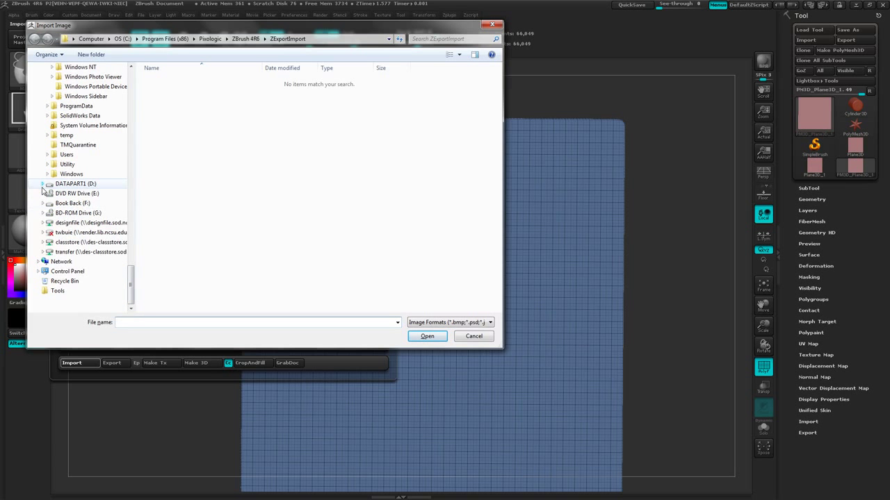
click(41, 183)
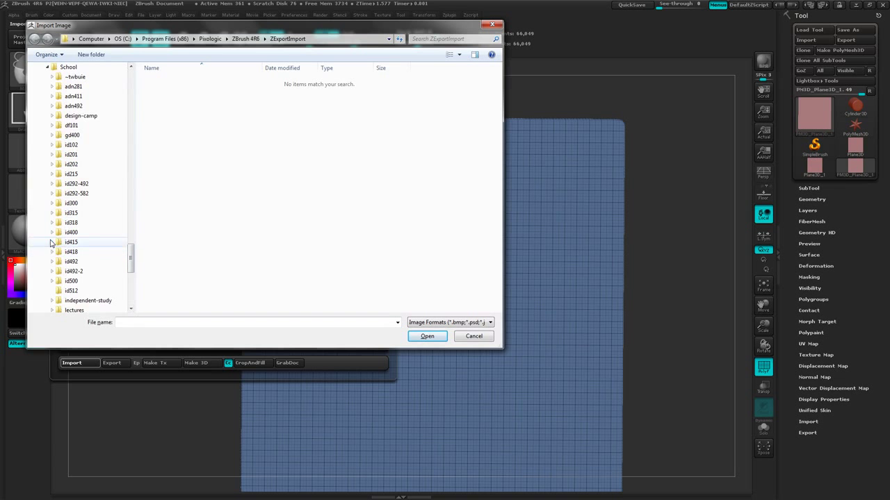
click(51, 242)
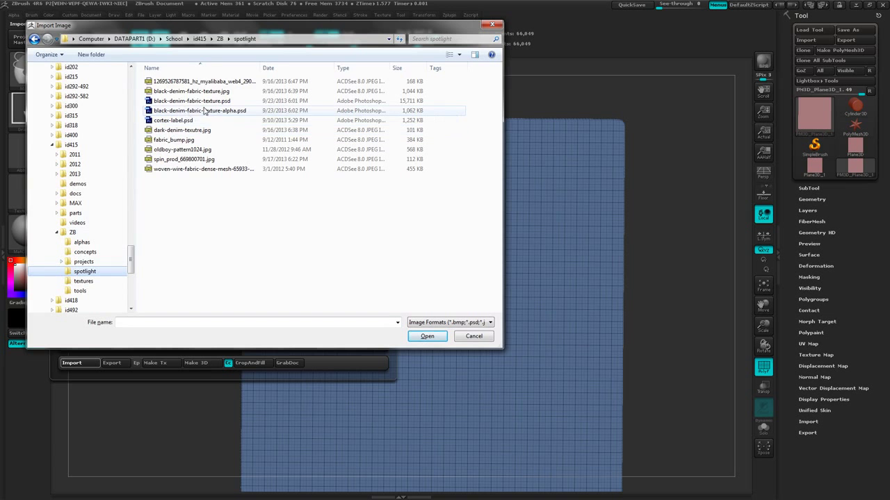
mouse_move(202, 111)
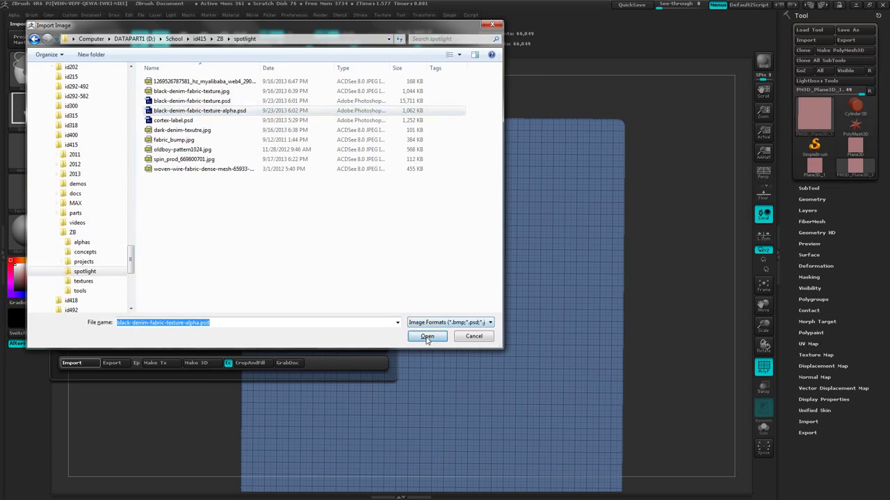
click(426, 337)
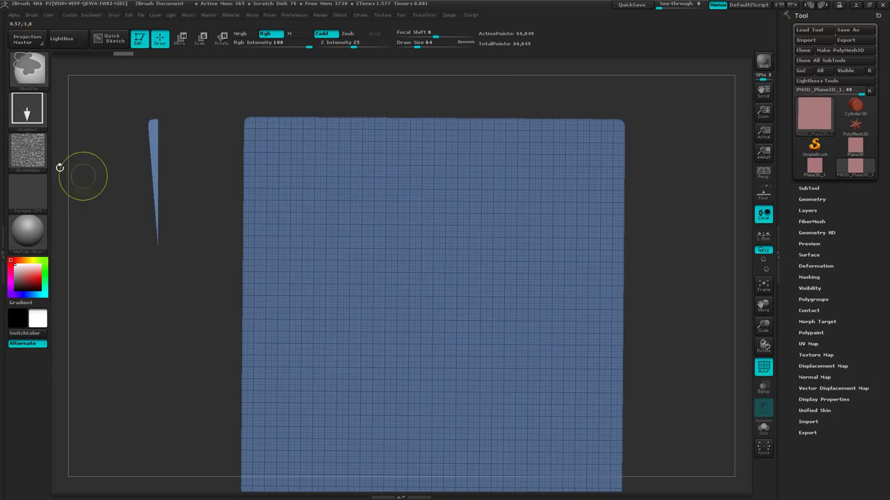
mouse_move(28, 160)
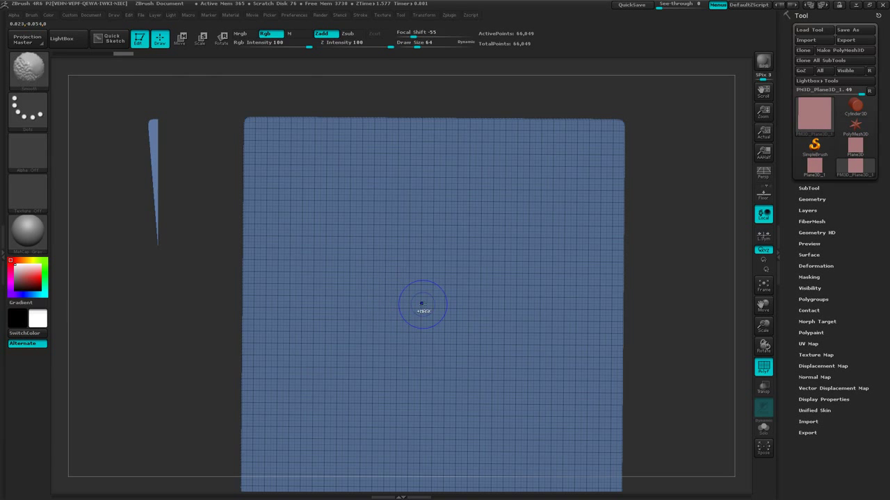
click(422, 303)
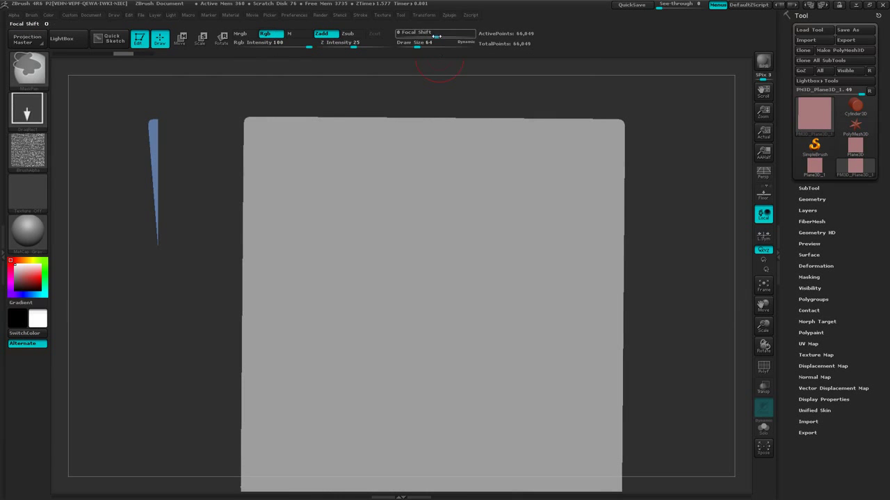
drag(434, 33, 401, 34)
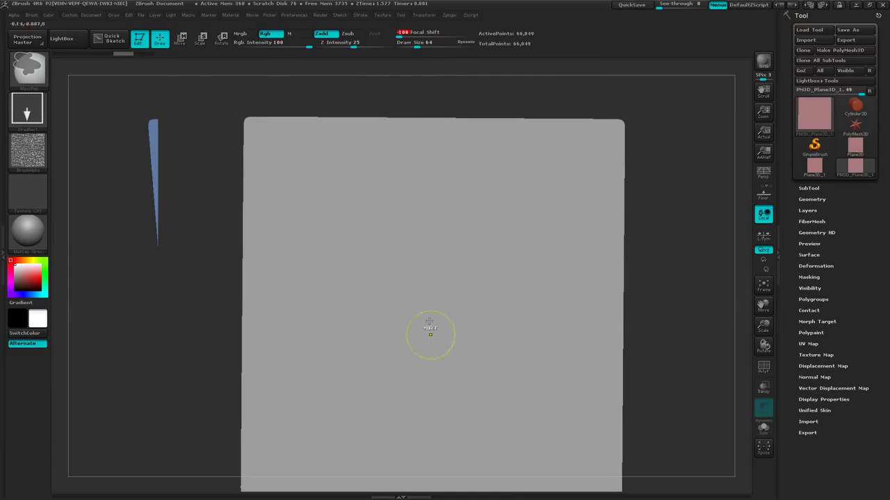
mouse_move(425, 319)
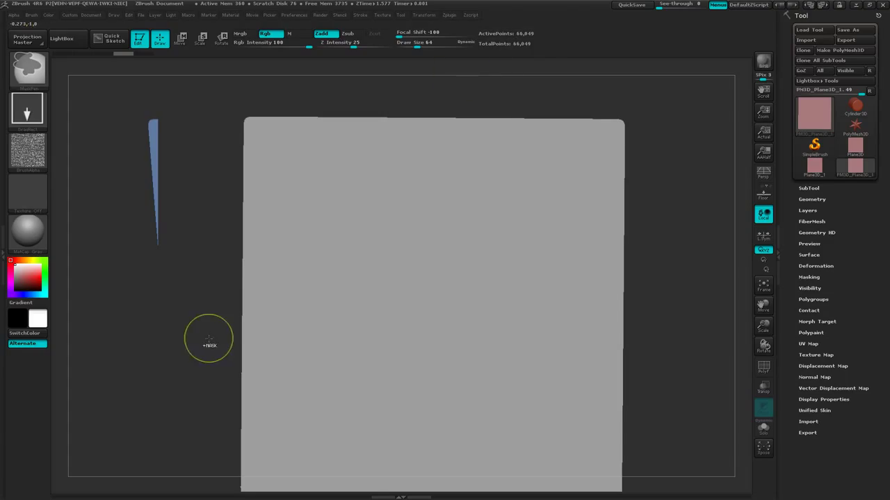
mouse_move(352, 345)
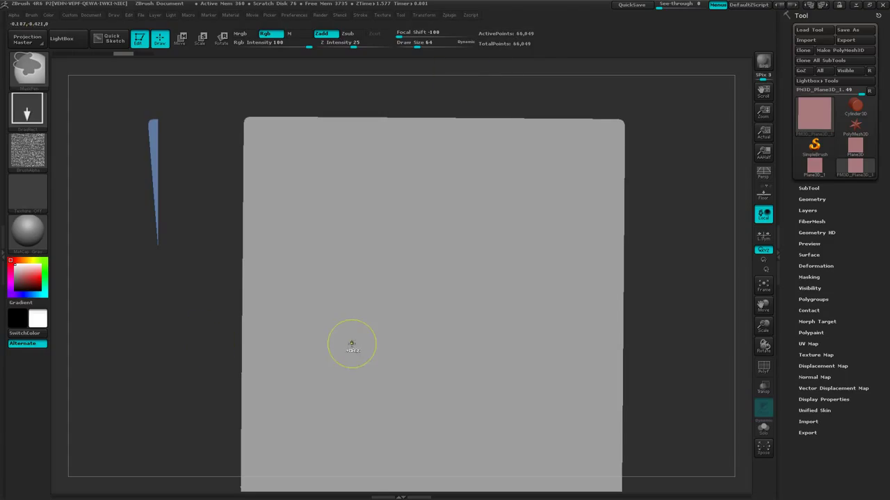
drag(351, 345, 431, 298)
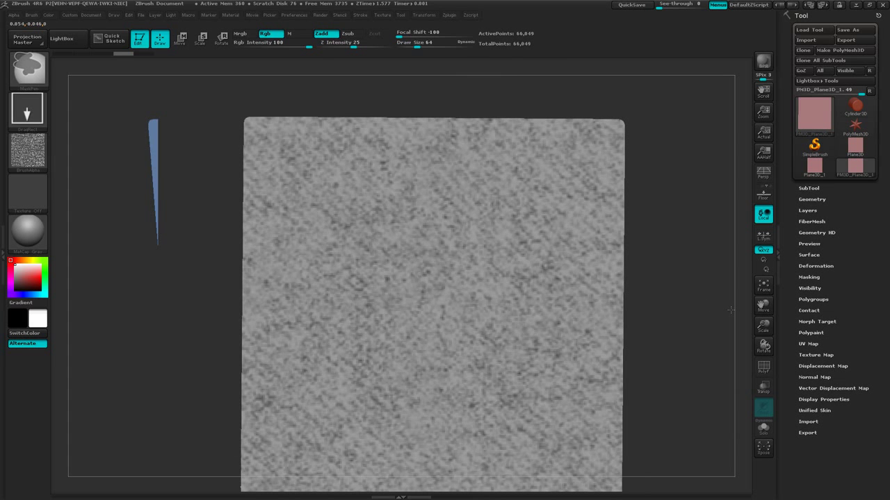
mouse_move(147, 202)
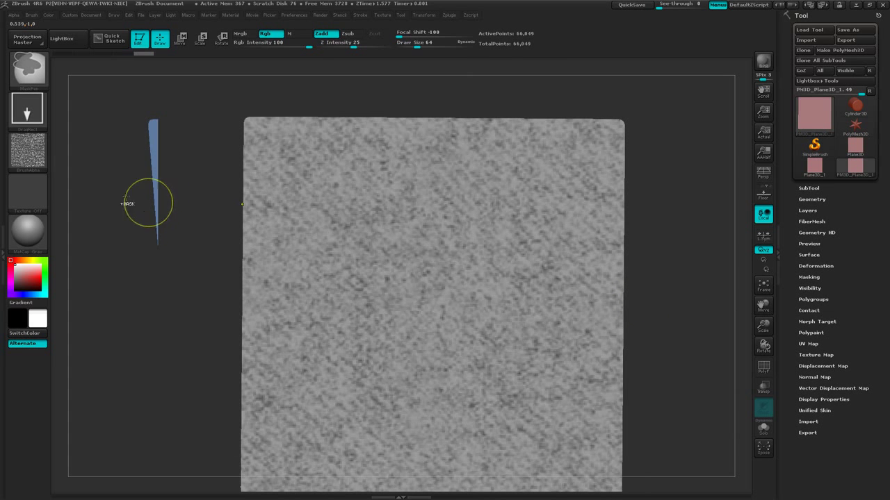
mouse_move(28, 153)
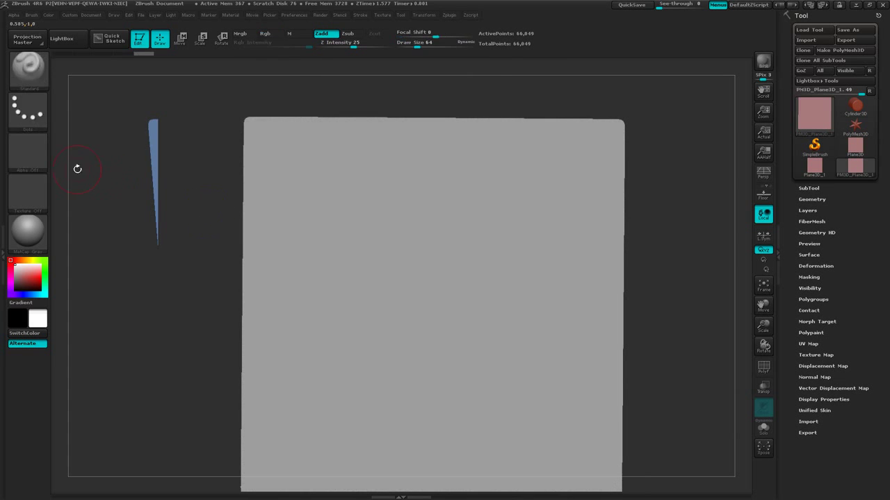
Step: Stamp the denim fabric alpha as a mask across the whole plane with DragRect
click(264, 33)
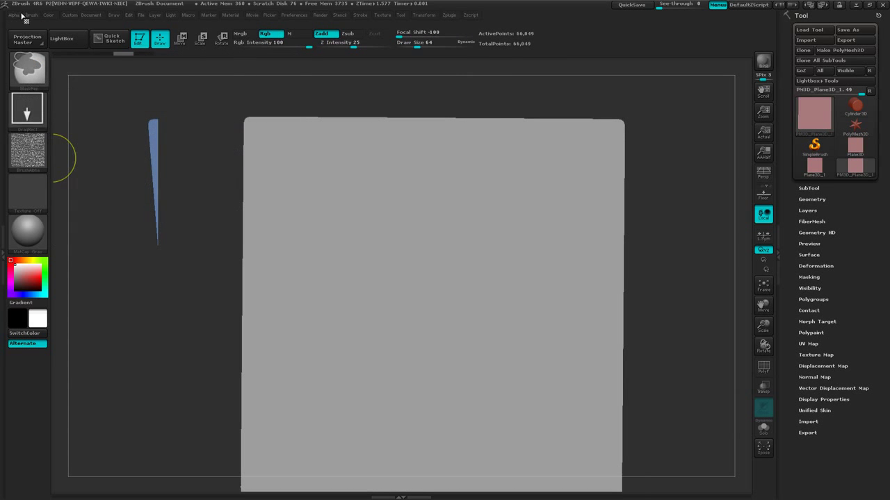
click(14, 14)
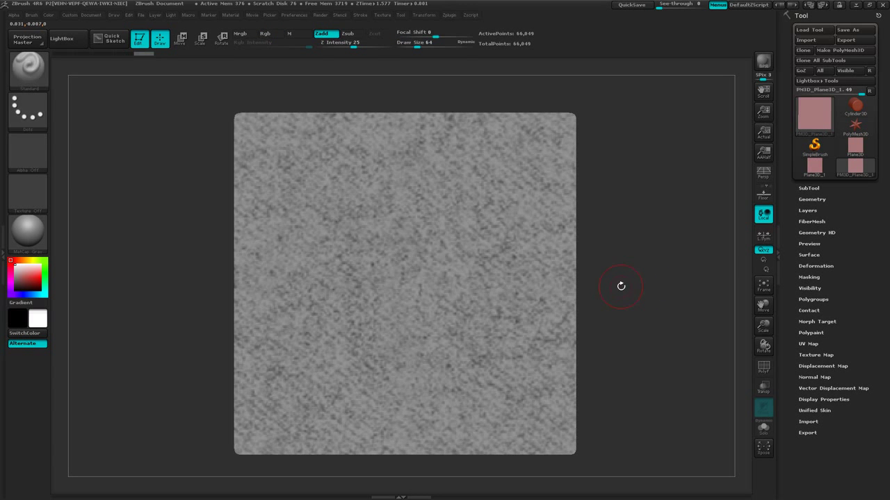
mouse_move(626, 328)
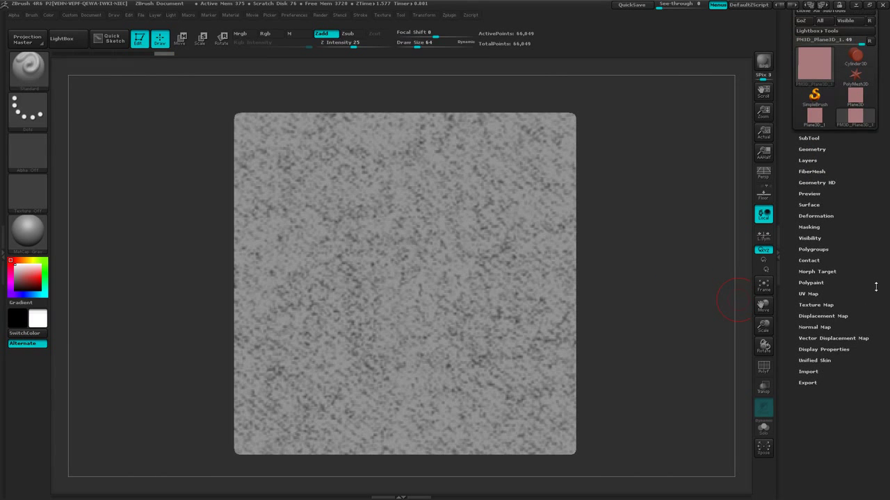
mouse_move(875, 286)
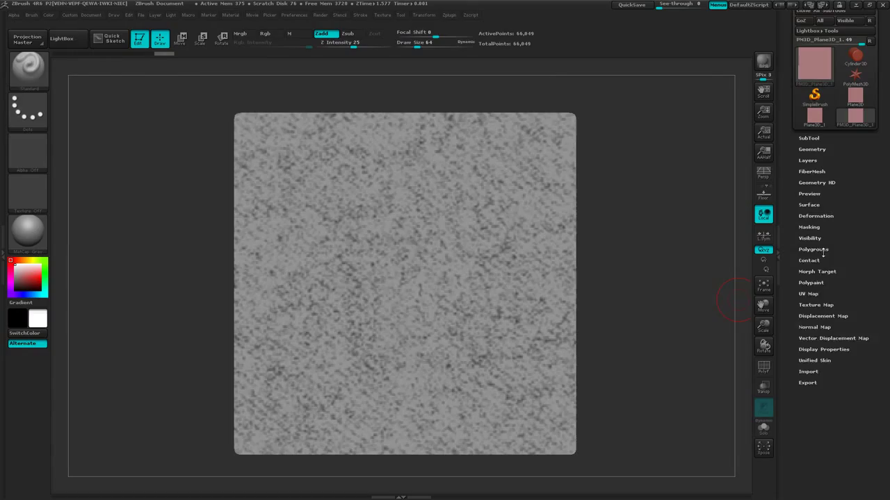
Step: Turn the masked weave pattern into its own polygroup with Group Masked
click(814, 249)
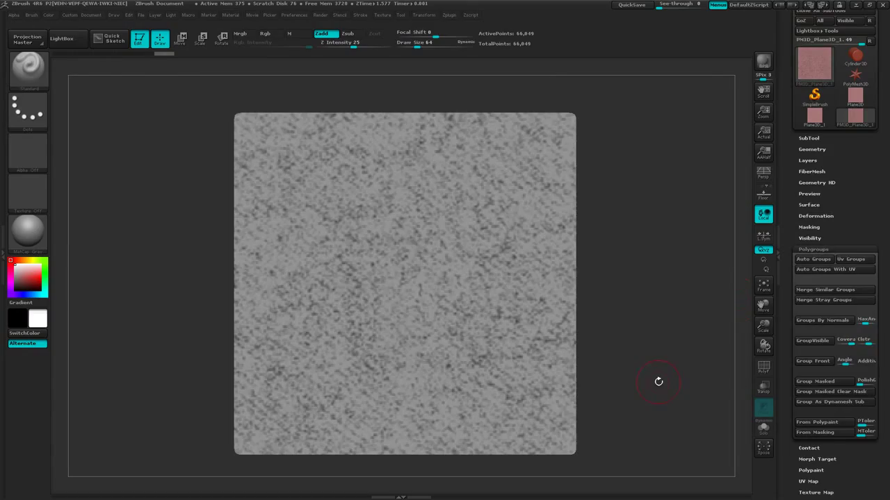
click(763, 367)
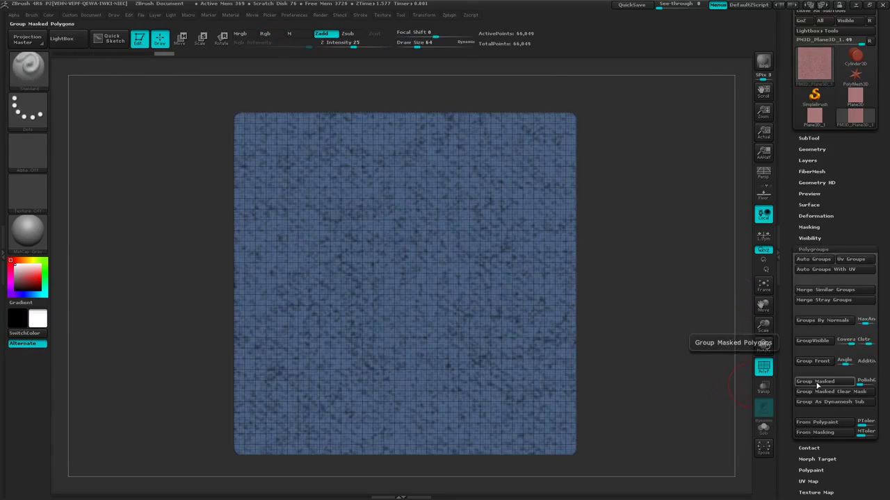
click(823, 381)
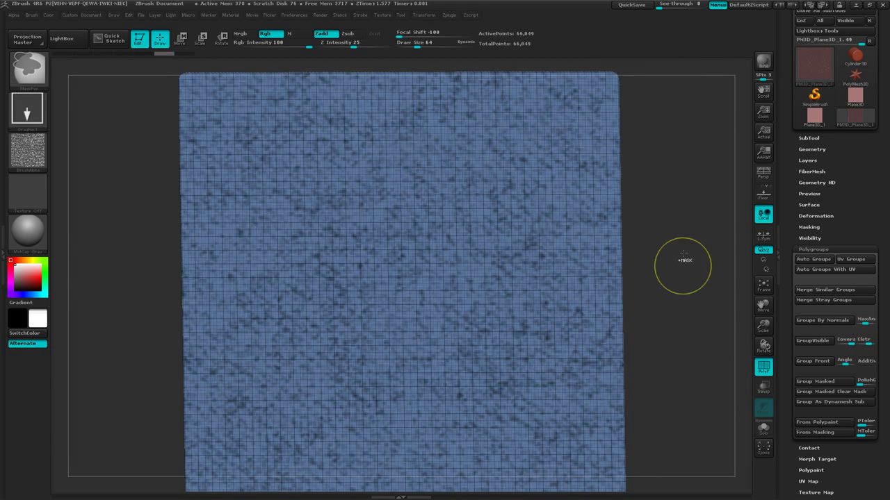
mouse_move(684, 249)
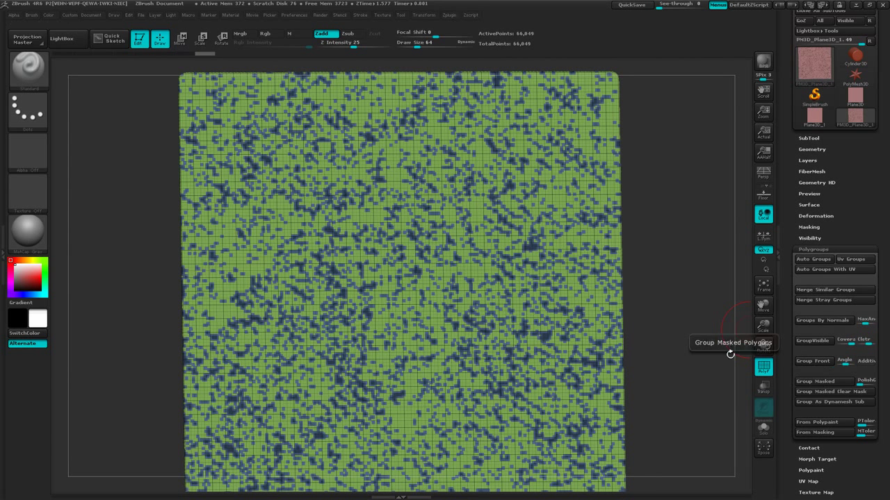
mouse_move(662, 311)
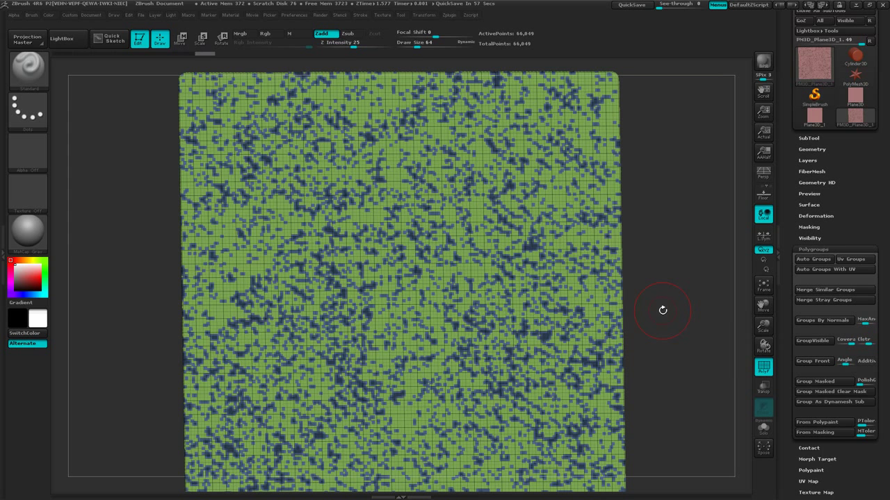
mouse_move(664, 309)
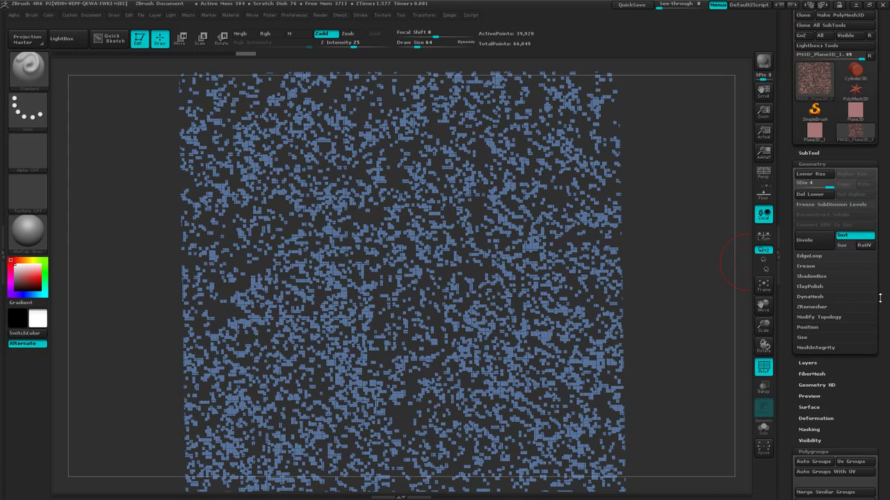
Step: Delete the hidden green pieces, then step down and back up the subdivision levels
click(818, 317)
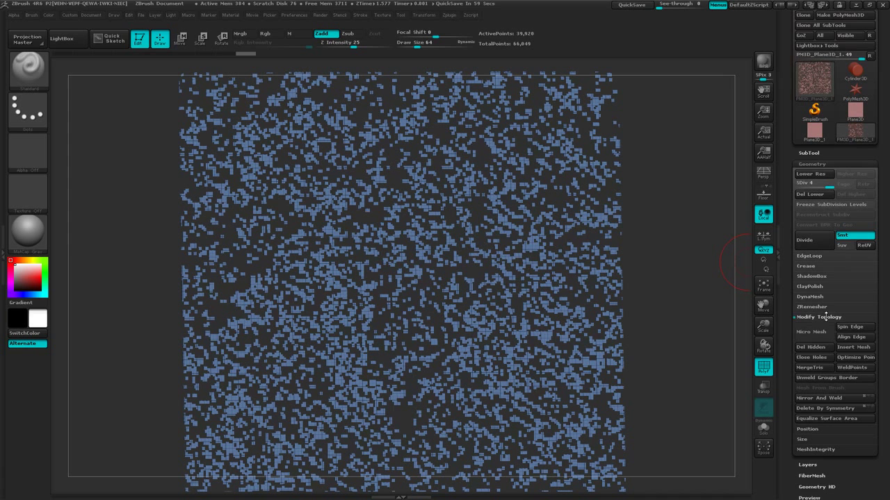
mouse_move(811, 348)
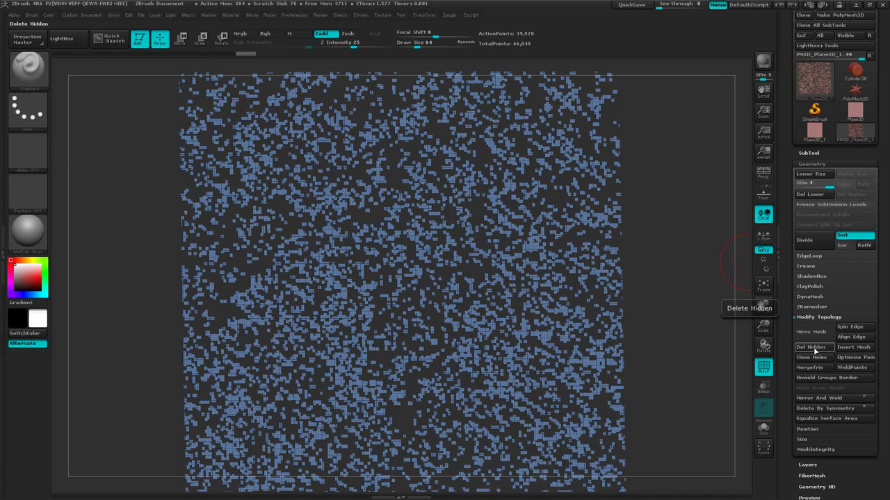
click(809, 347)
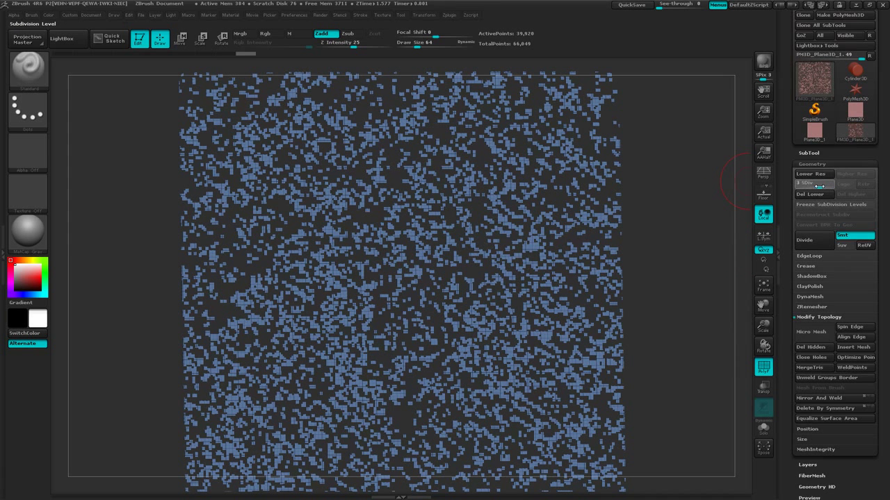
click(807, 183)
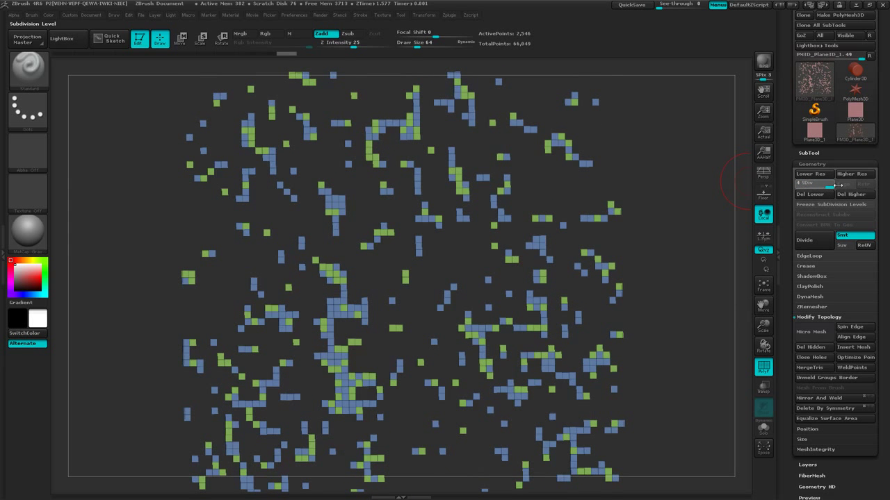
click(813, 183)
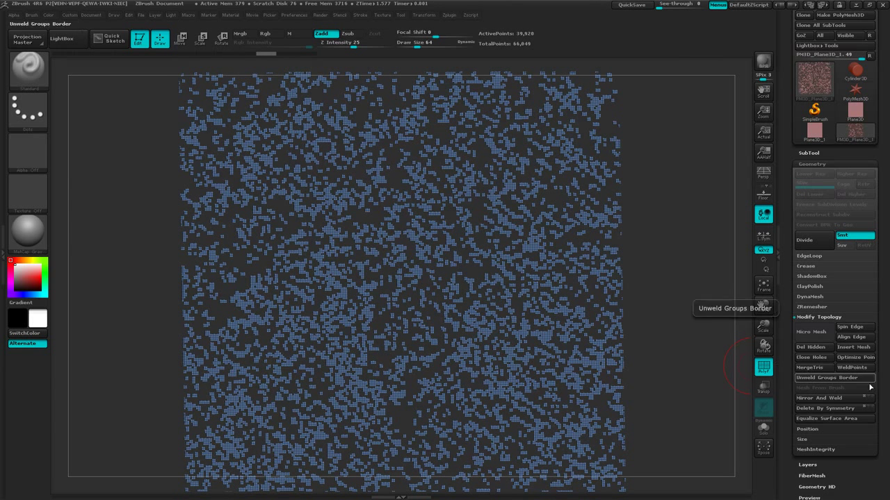
Step: Conform the blue fabric pieces onto the cylinder's curved surface
scroll(down, 3)
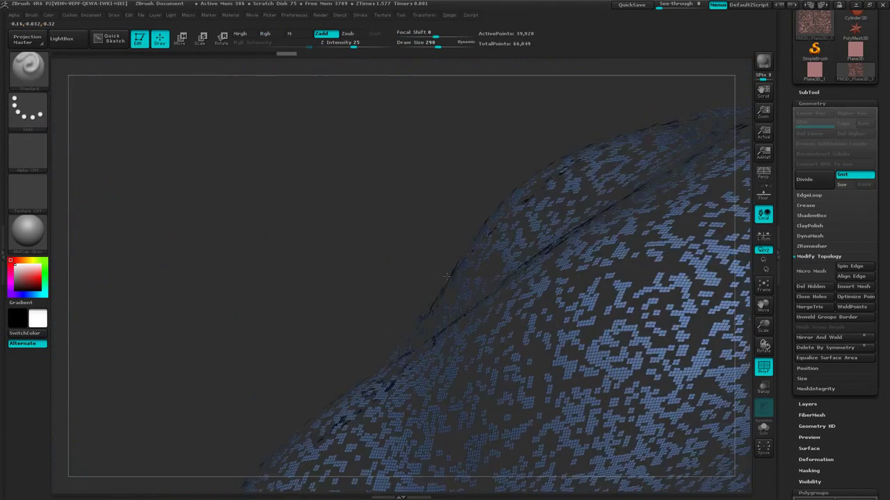
Step: Rotate to see the whole curved sheet and show the fabric pieces alone in plain grey
drag(445, 278, 473, 299)
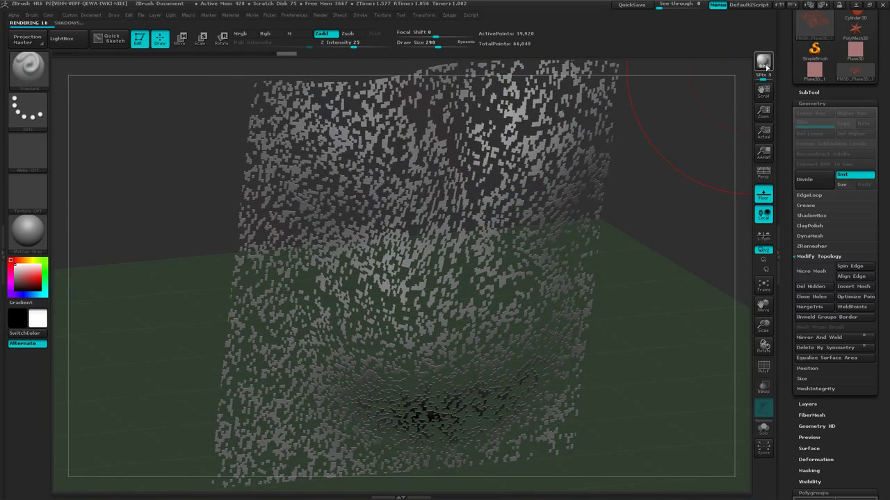
click(762, 62)
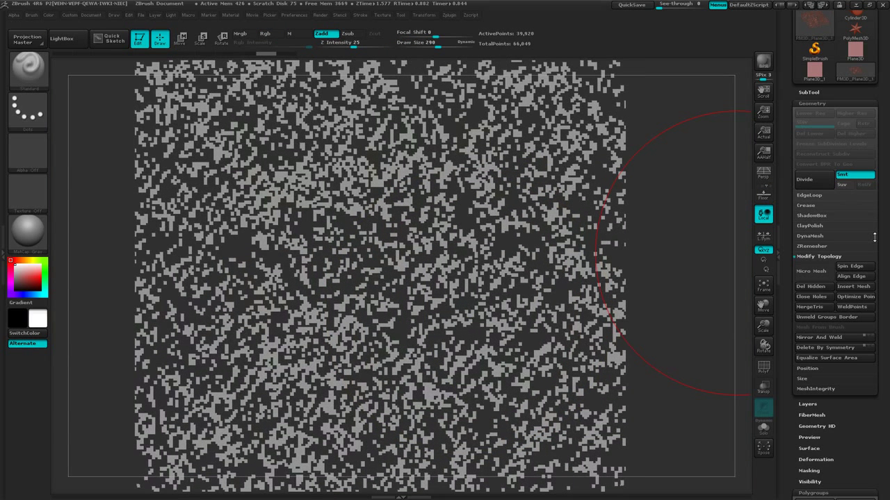
Step: Expand the Geometry Edgeloop options to review the Panel Loops settings
click(809, 194)
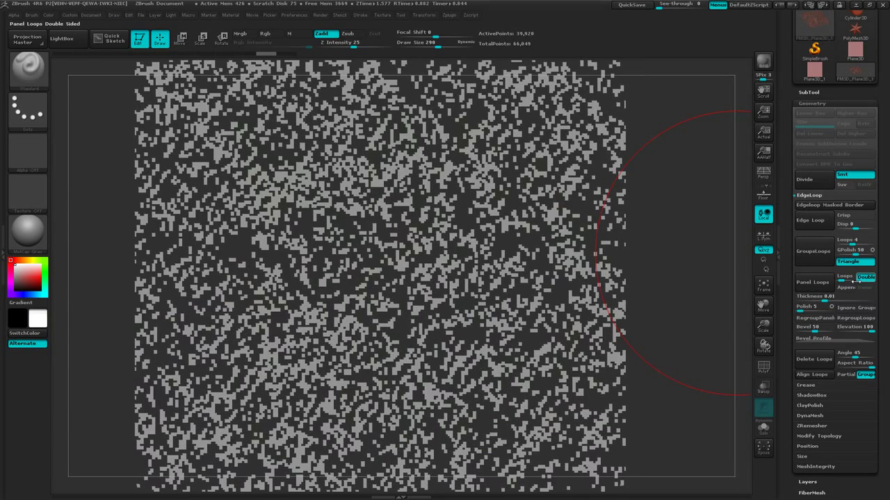
mouse_move(817, 296)
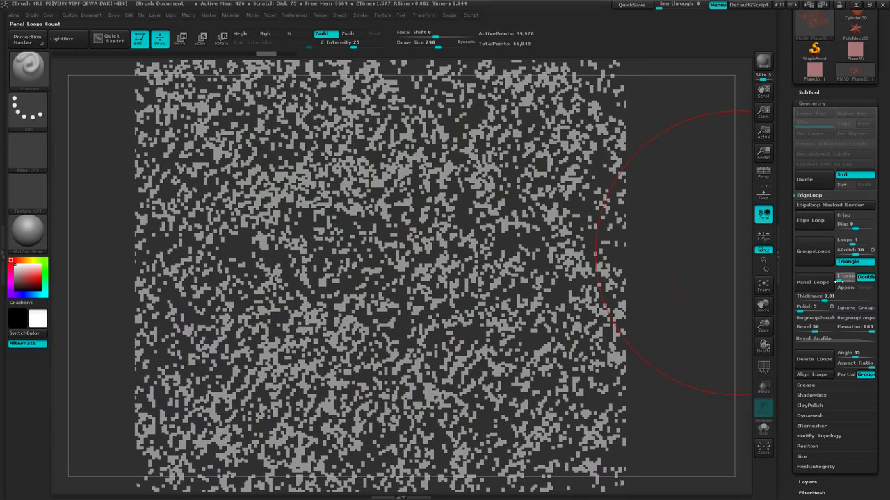
mouse_move(831, 295)
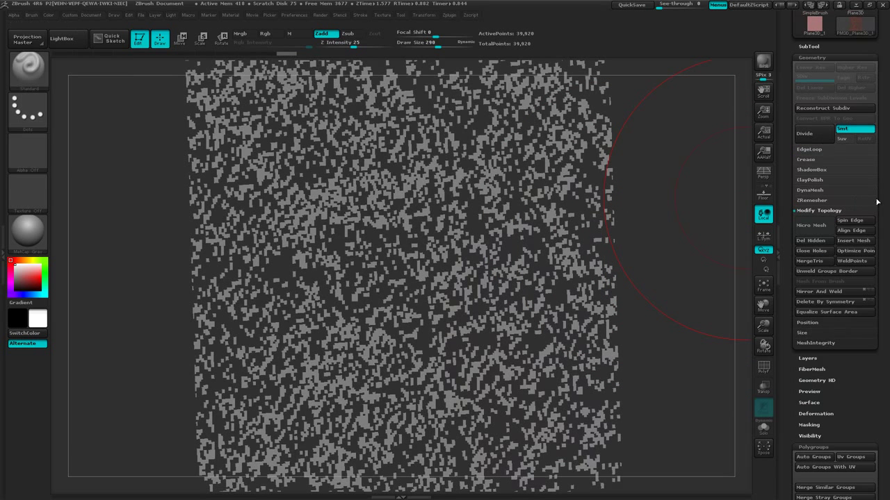
Step: Enable Polish and run Panel Loops to thicken every fabric piece with rounded edges
click(809, 149)
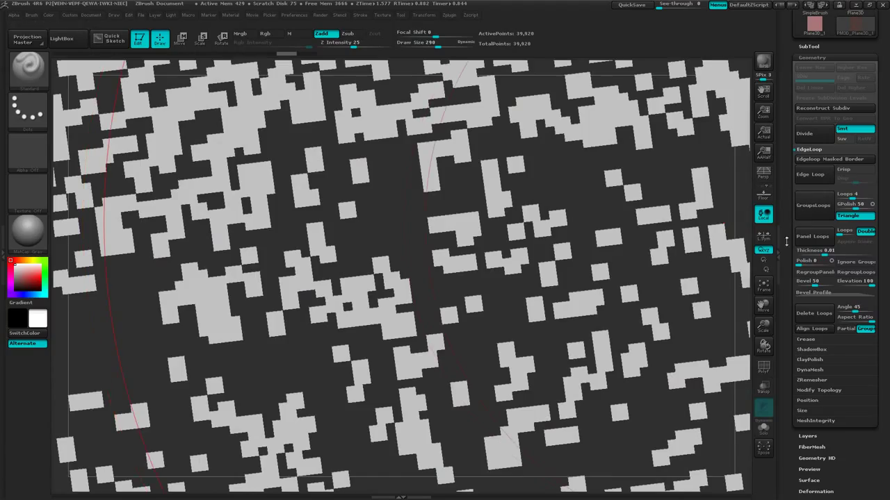
click(814, 262)
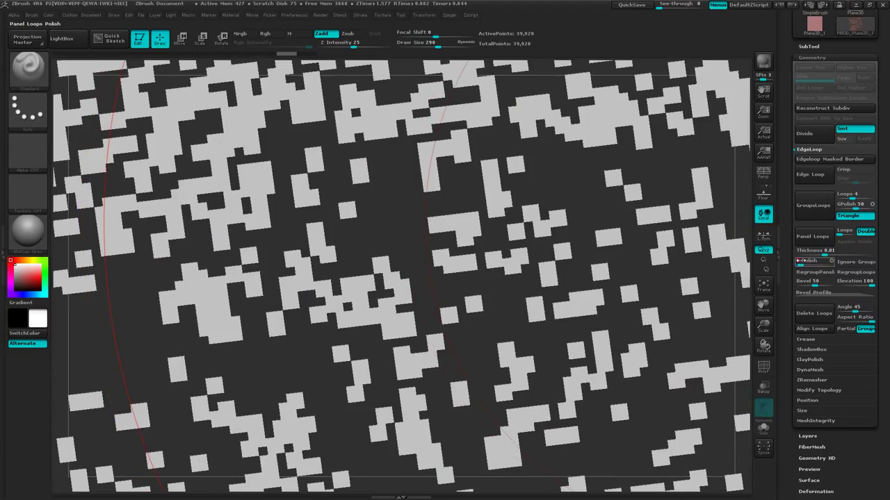
mouse_move(814, 271)
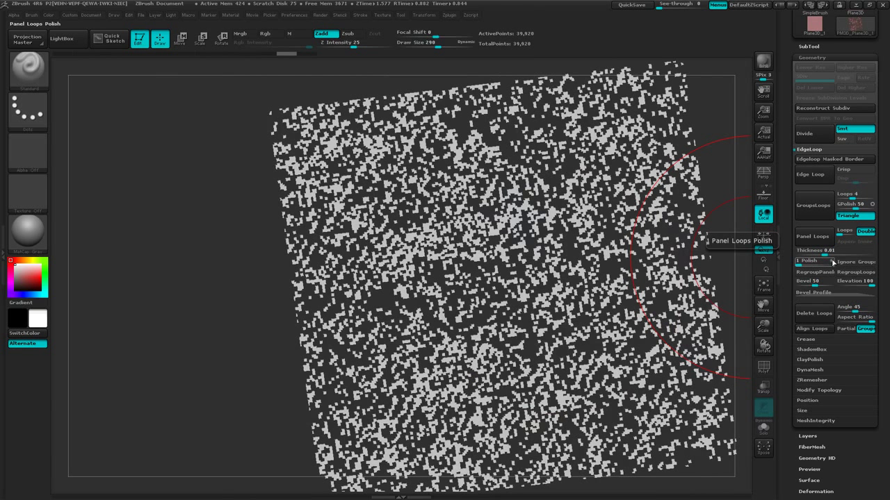
click(807, 260)
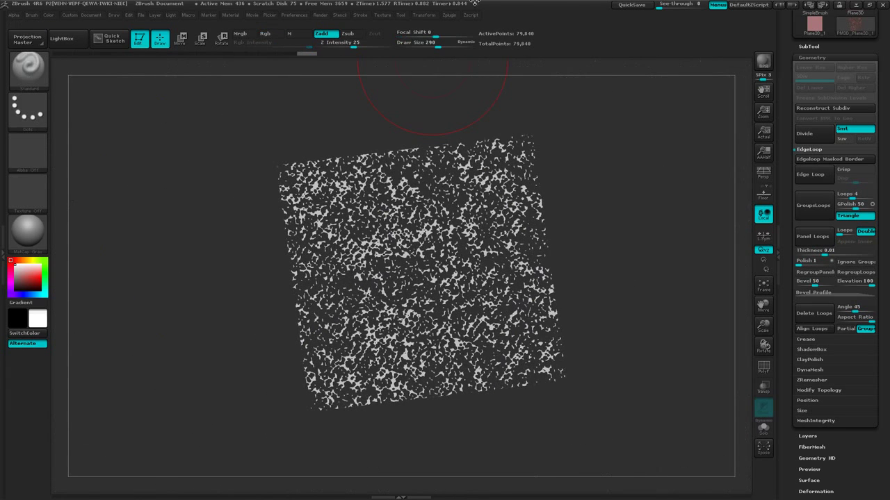
mouse_move(515, 34)
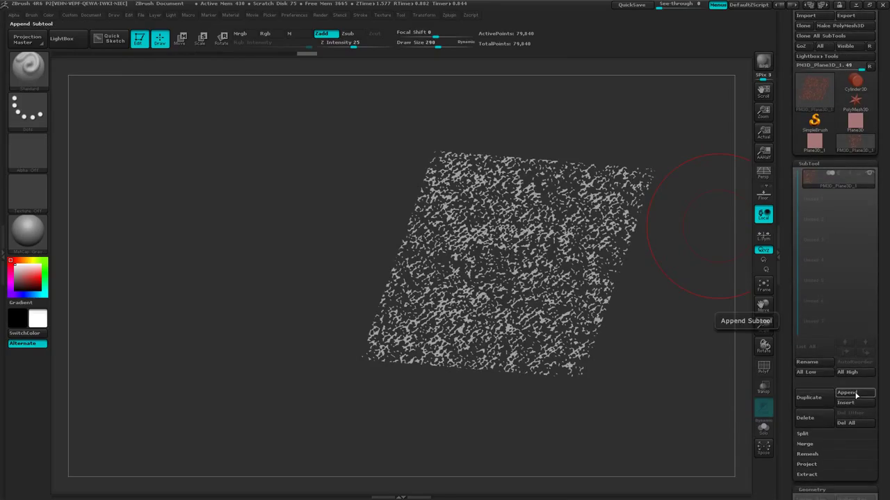
Step: Append a Cylinder3D subtool, then move it off-centre and enlarge it with the Gizmo
click(847, 392)
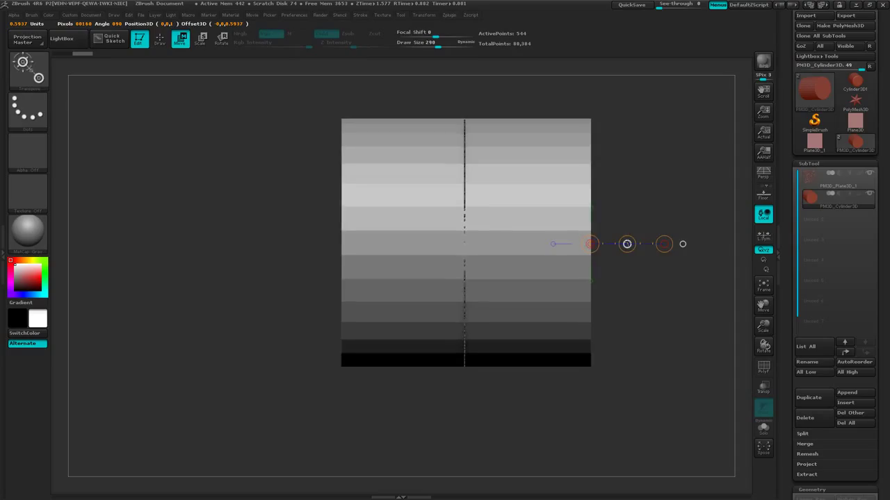
click(221, 39)
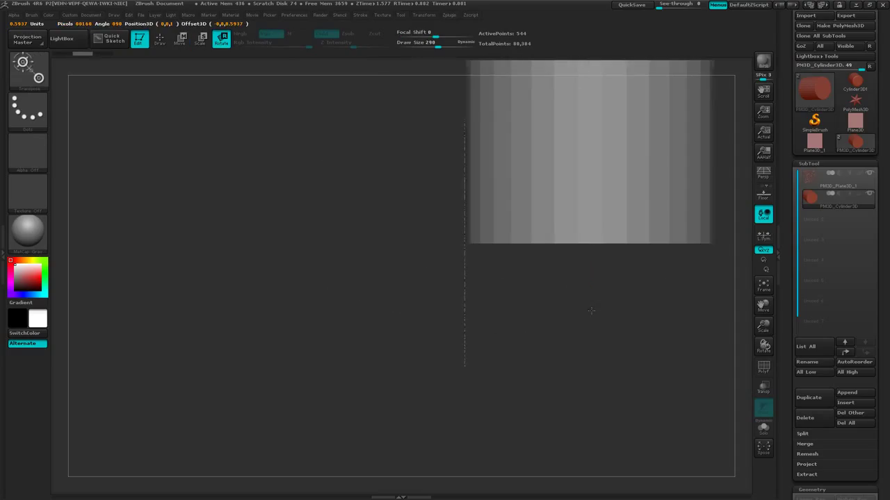
click(178, 39)
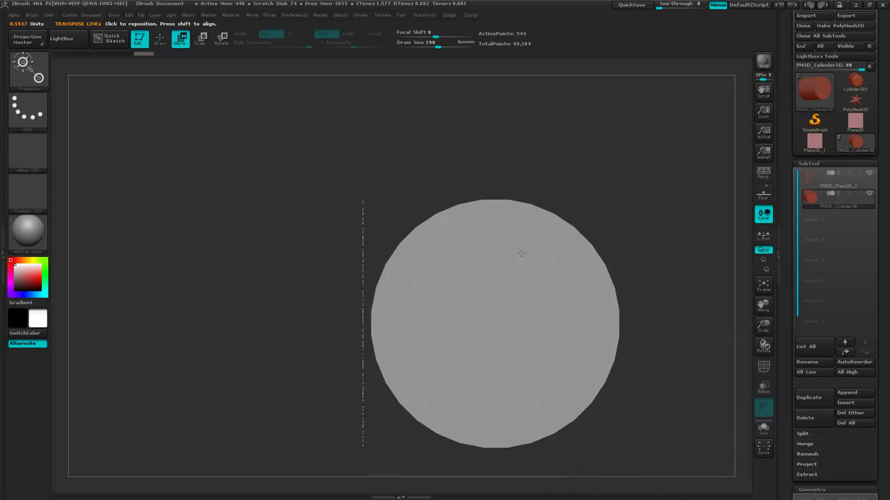
click(200, 39)
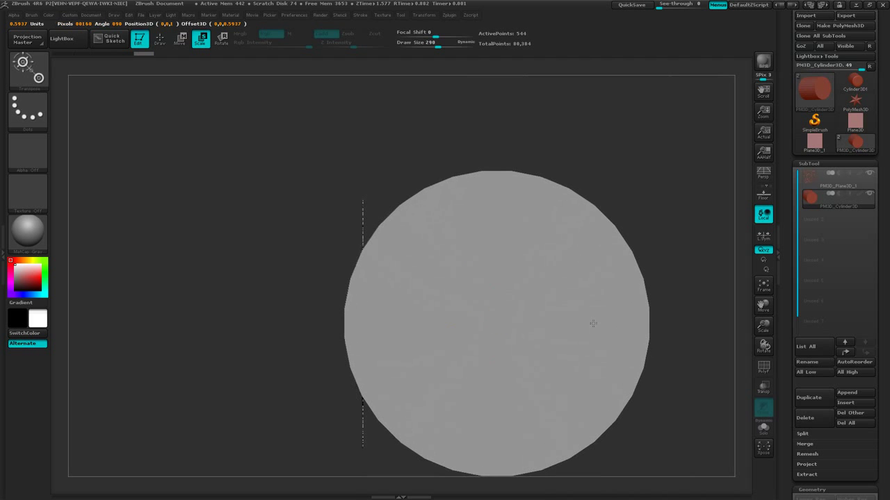
click(179, 39)
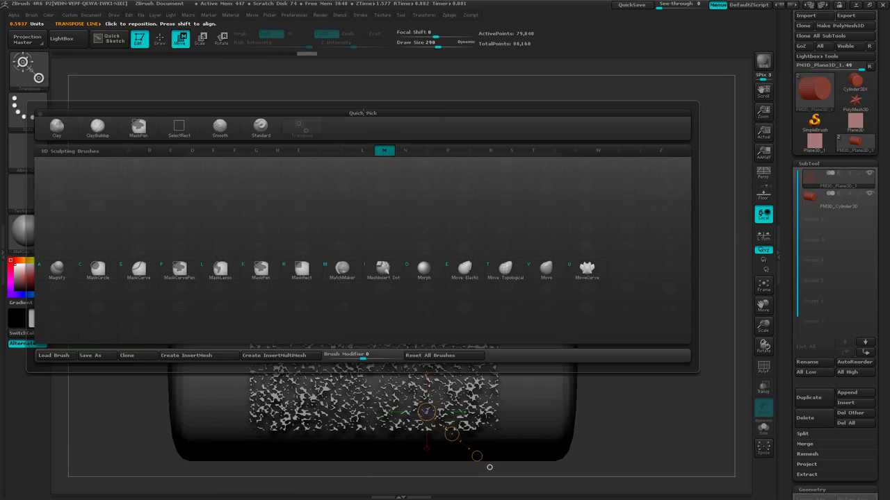
mouse_move(342, 269)
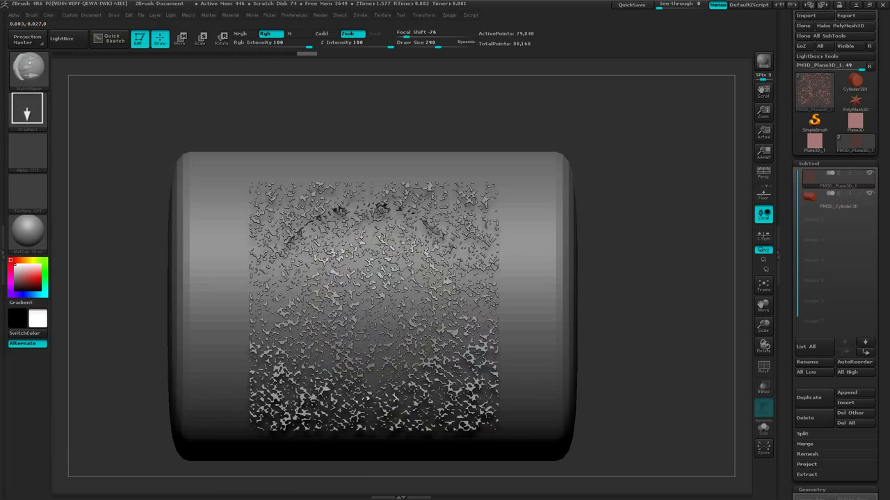
Step: Conform the fabric sheet onto the cylinder with the MatchMaker brush and inspect the wrap
drag(373, 306, 577, 331)
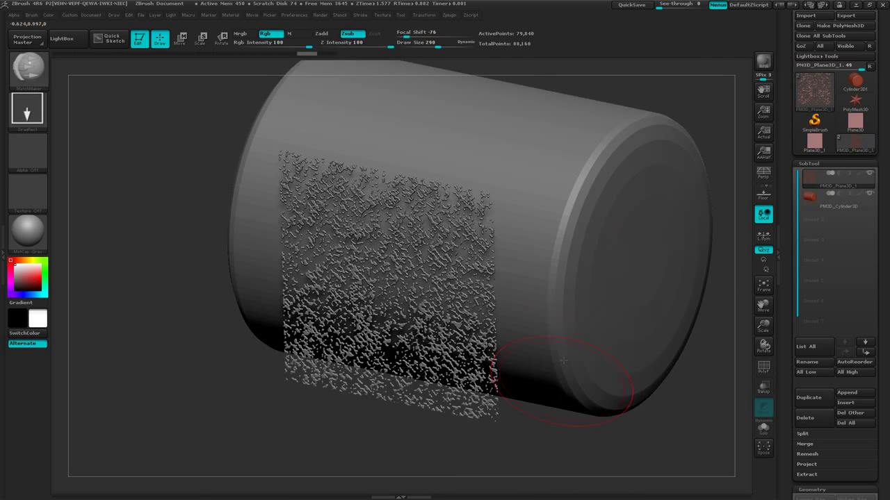
click(180, 39)
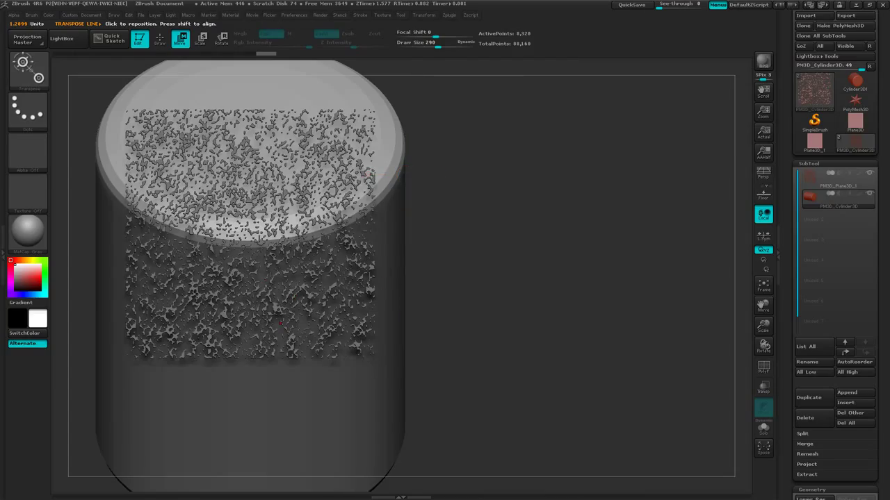
drag(404, 174, 404, 353)
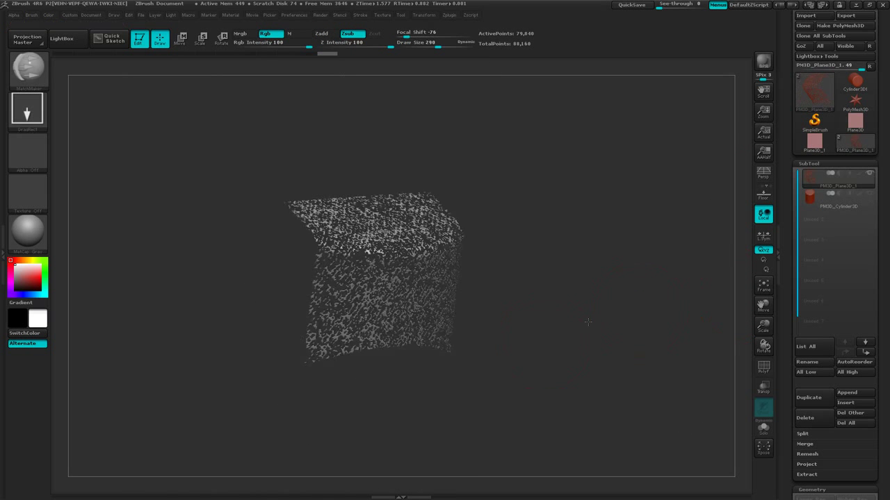
Step: Orbit the isolated fabric sheet to show its curved, wrapped form
drag(586, 322, 551, 331)
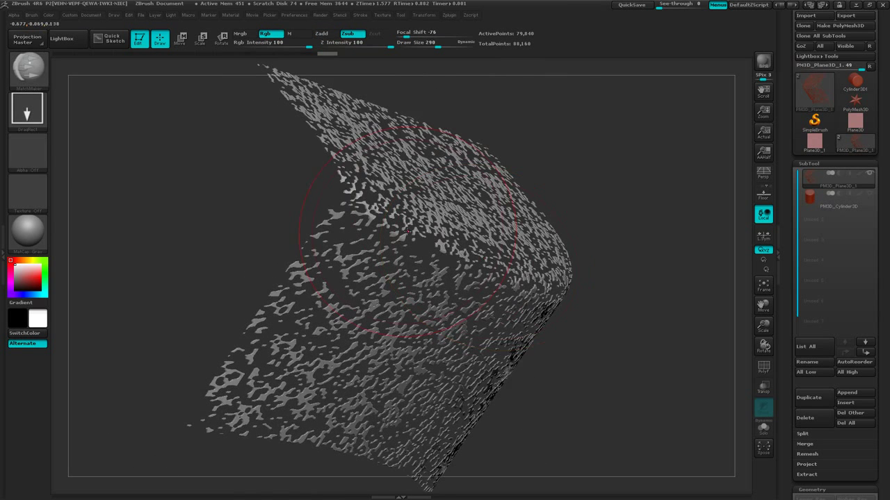
drag(406, 234, 417, 249)
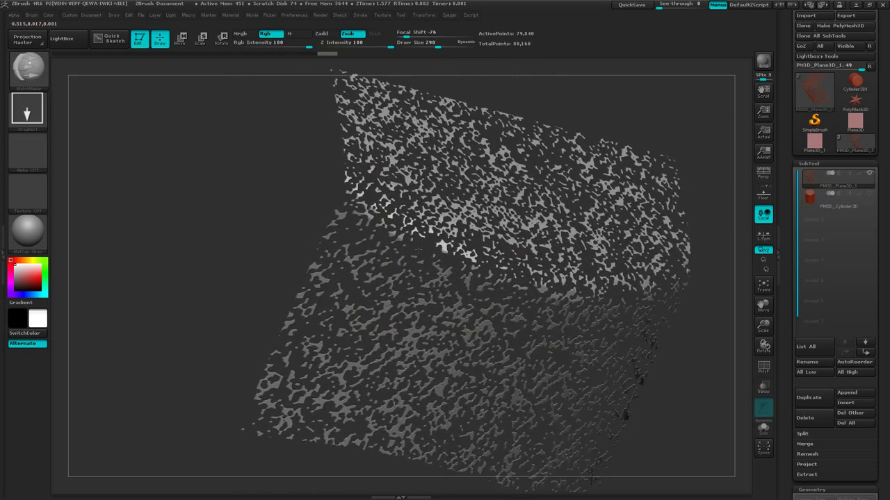